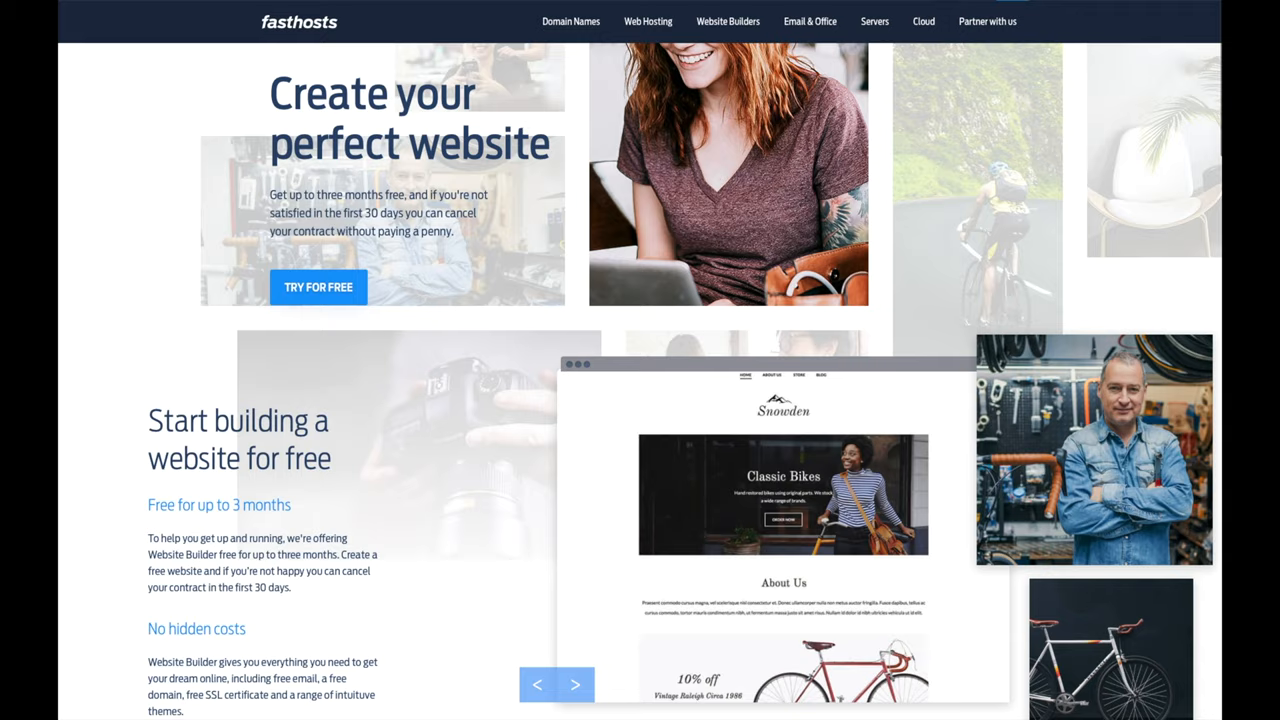
- Browse the Website Builder page offers and cycle through the sample website template carousel
{"action": "scroll", "scroll_direction": "down", "scroll_amount": 3}
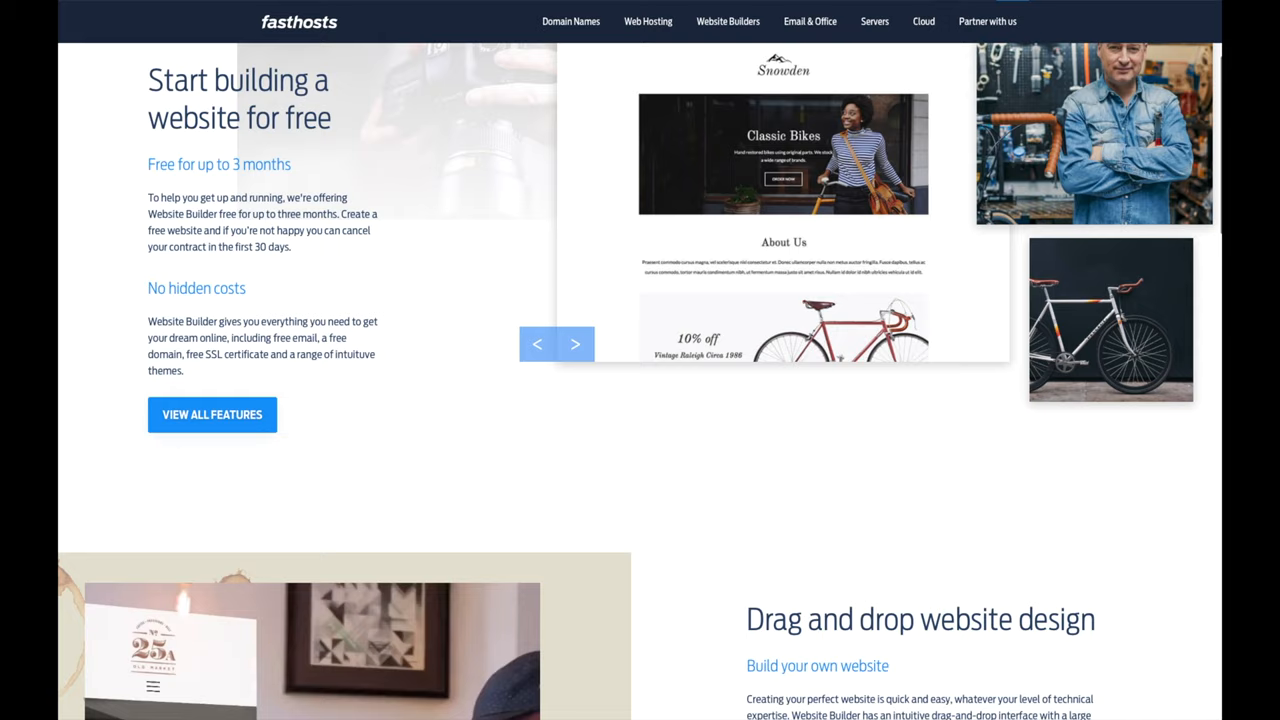
{"action": "scroll", "scroll_direction": "down", "scroll_amount": 3}
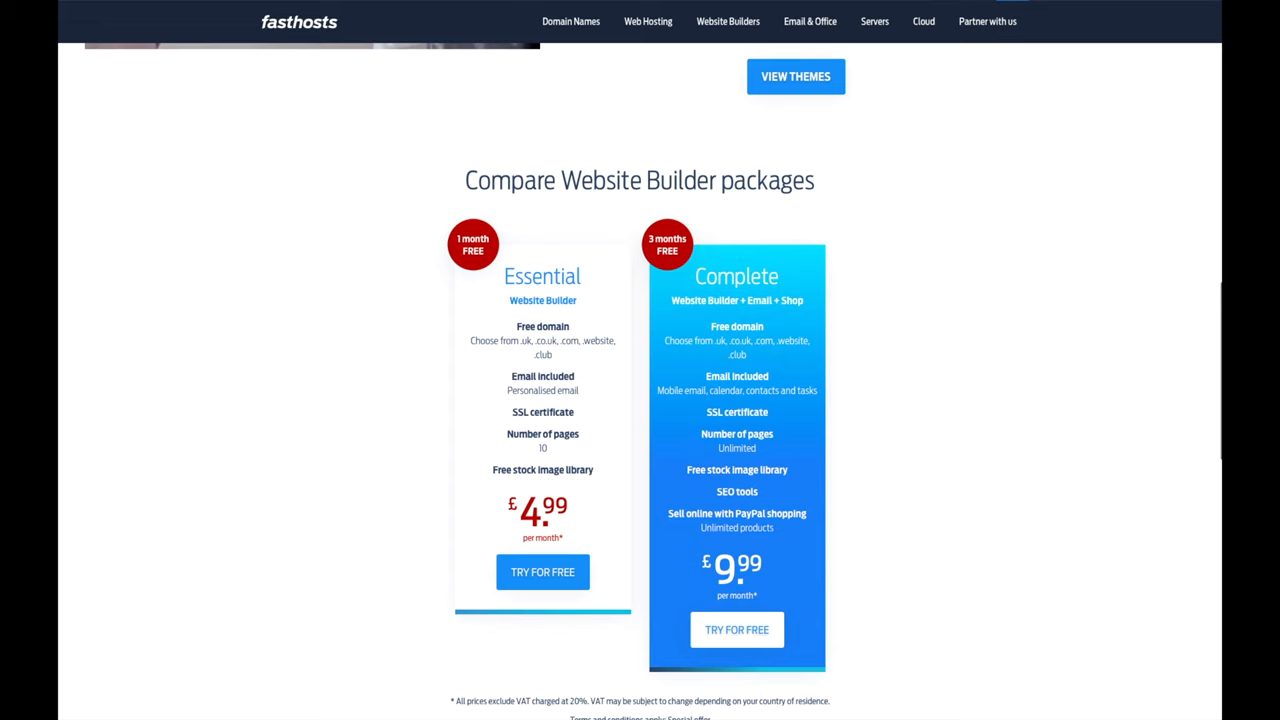
{"action": "scroll", "scroll_direction": "down", "scroll_amount": 3}
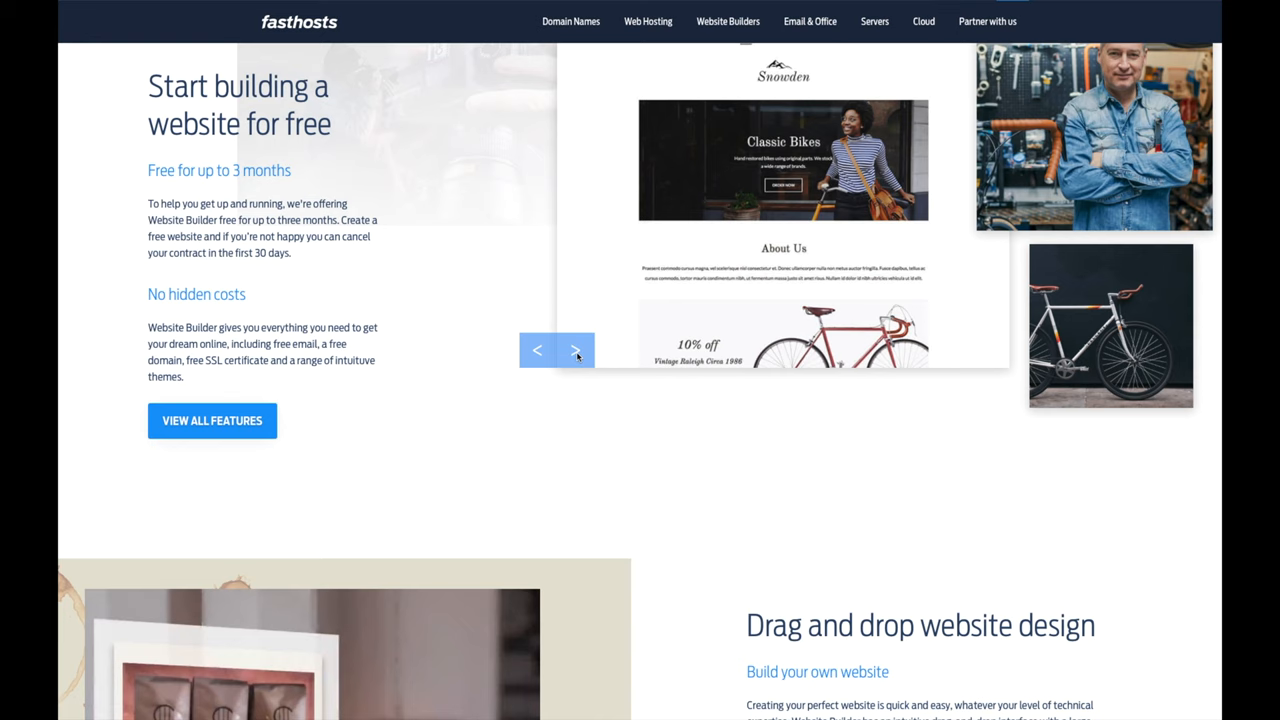
{"action": "left_click", "coordinate": [576, 350]}
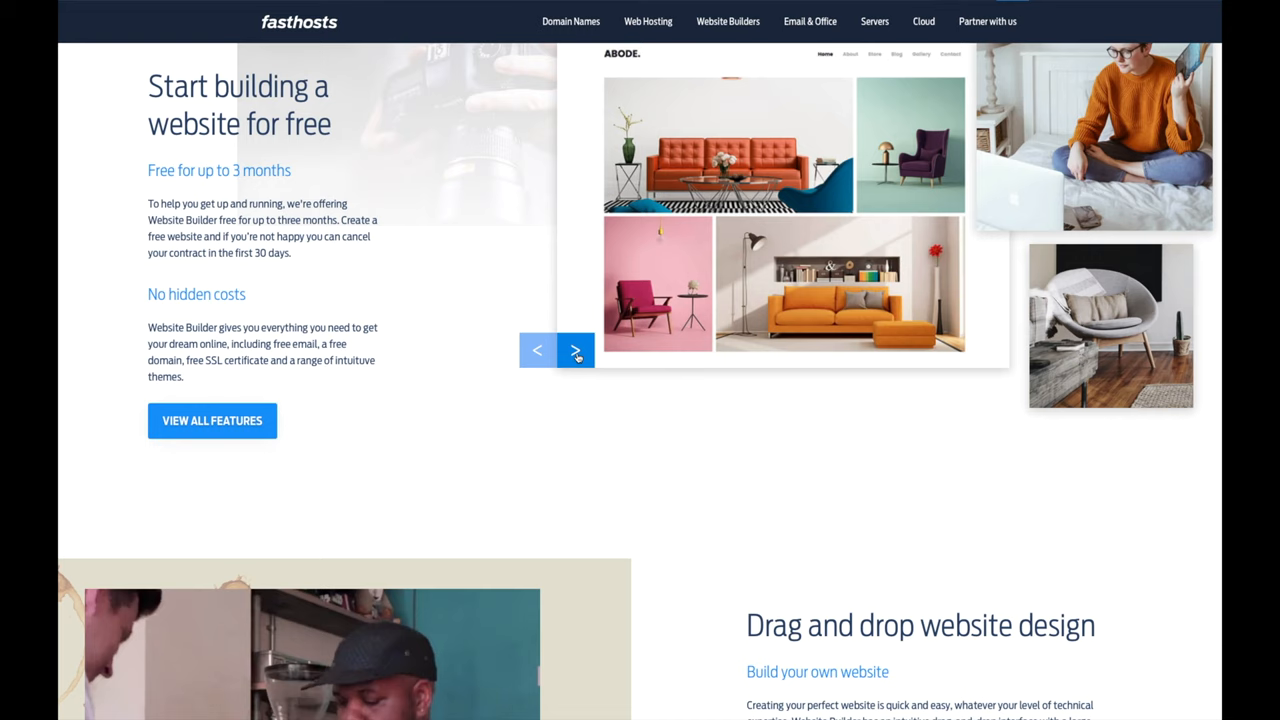
{"action": "left_click", "coordinate": [576, 350]}
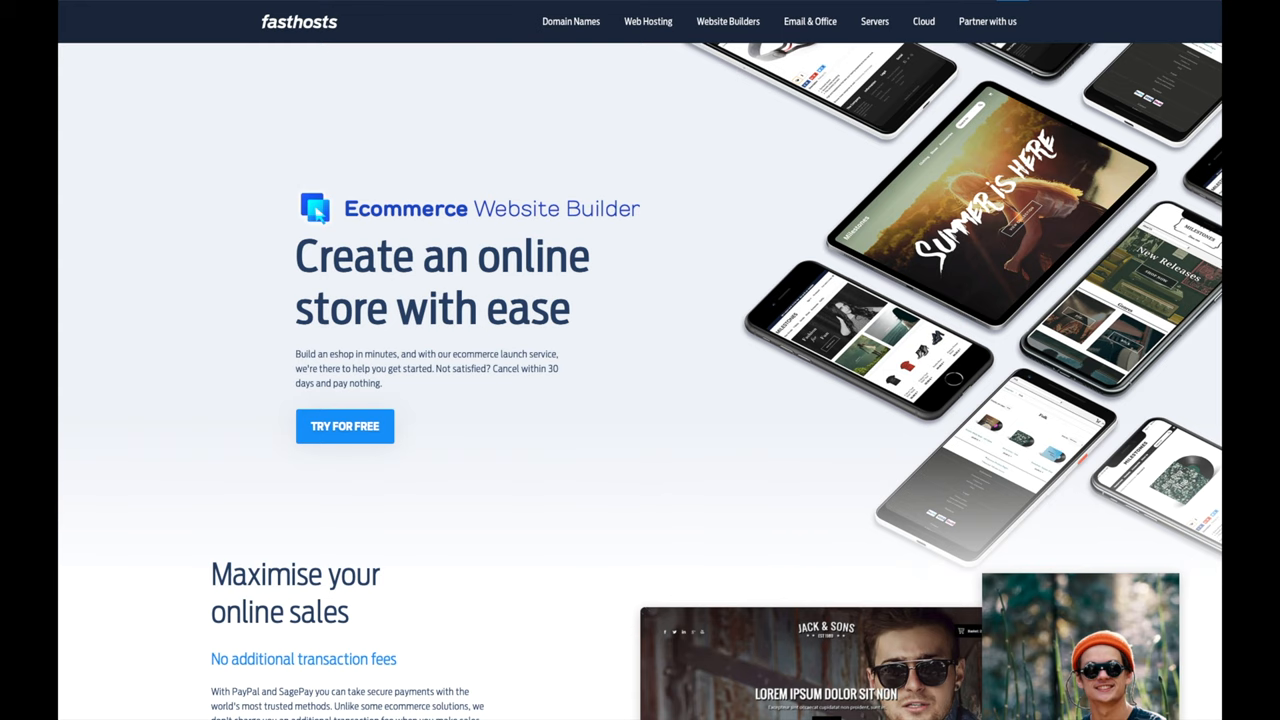
{"action": "scroll", "scroll_direction": "down", "scroll_amount": 3}
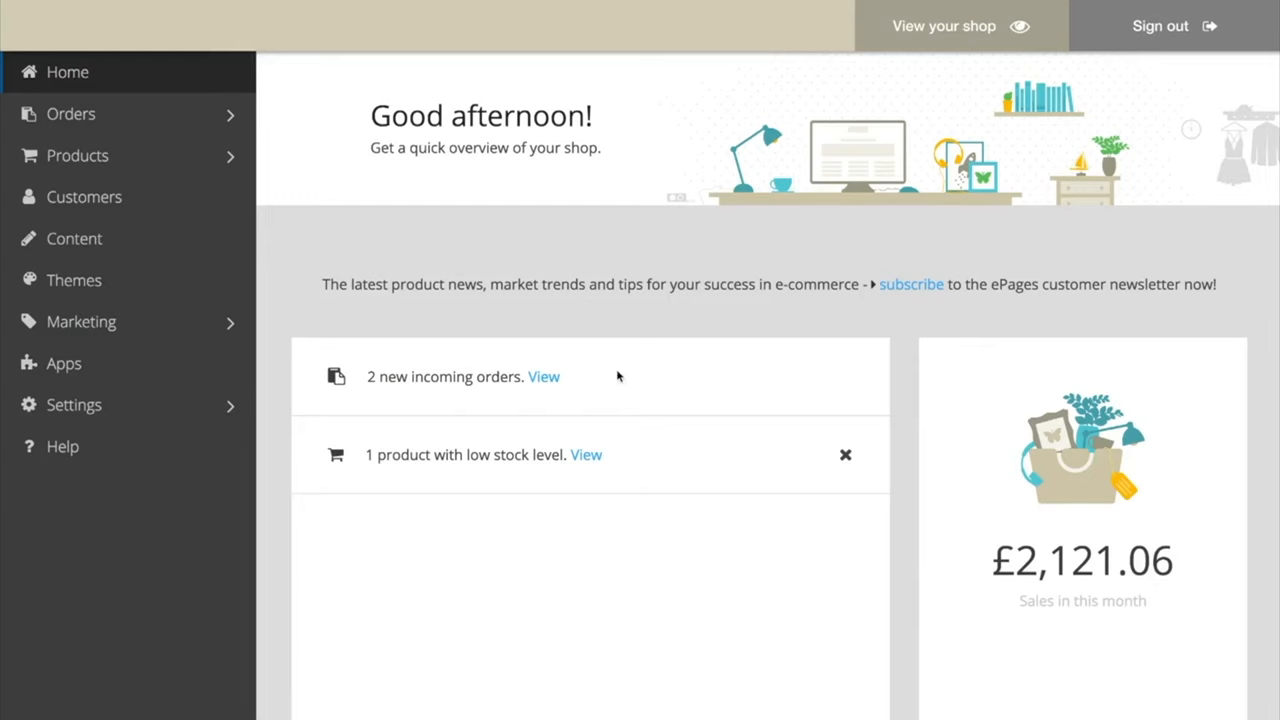
- Move to the Ecommerce Website Builder page and reach its Maximise your online sales section
{"action": "left_click", "coordinate": [74, 238]}
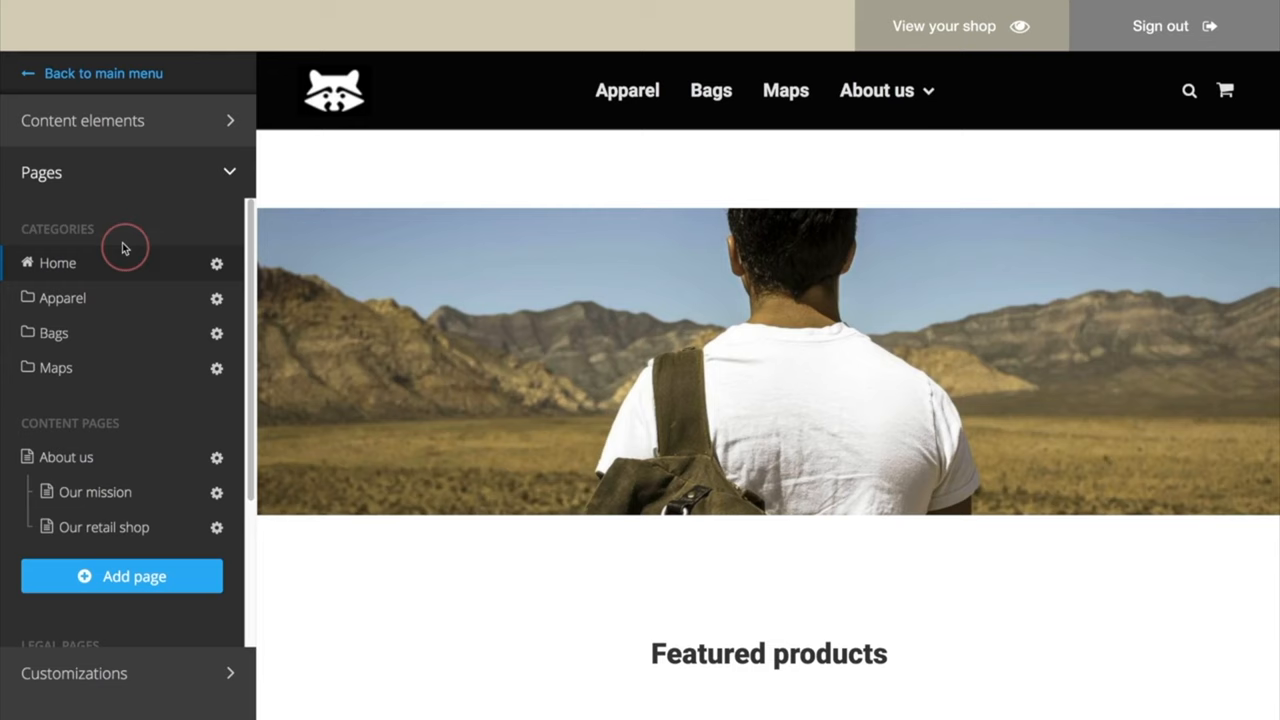
{"action": "left_click", "coordinate": [66, 456]}
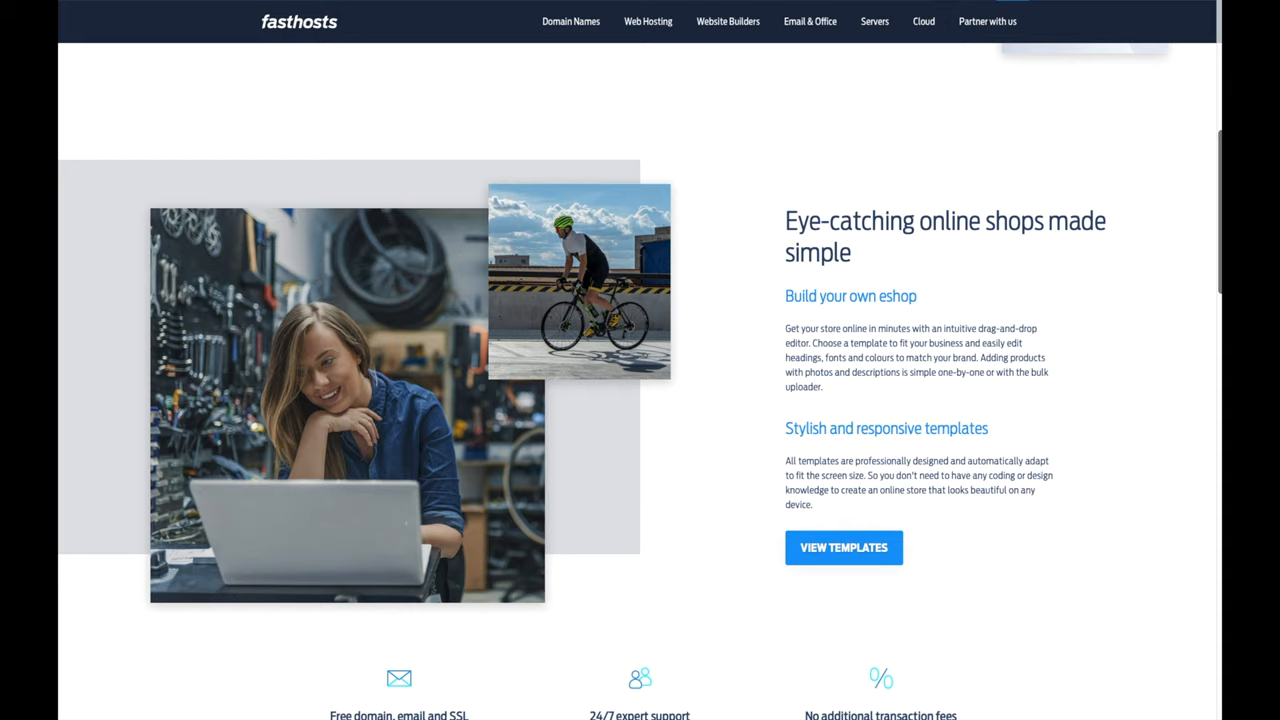
{"action": "scroll", "scroll_direction": "down", "scroll_amount": 3}
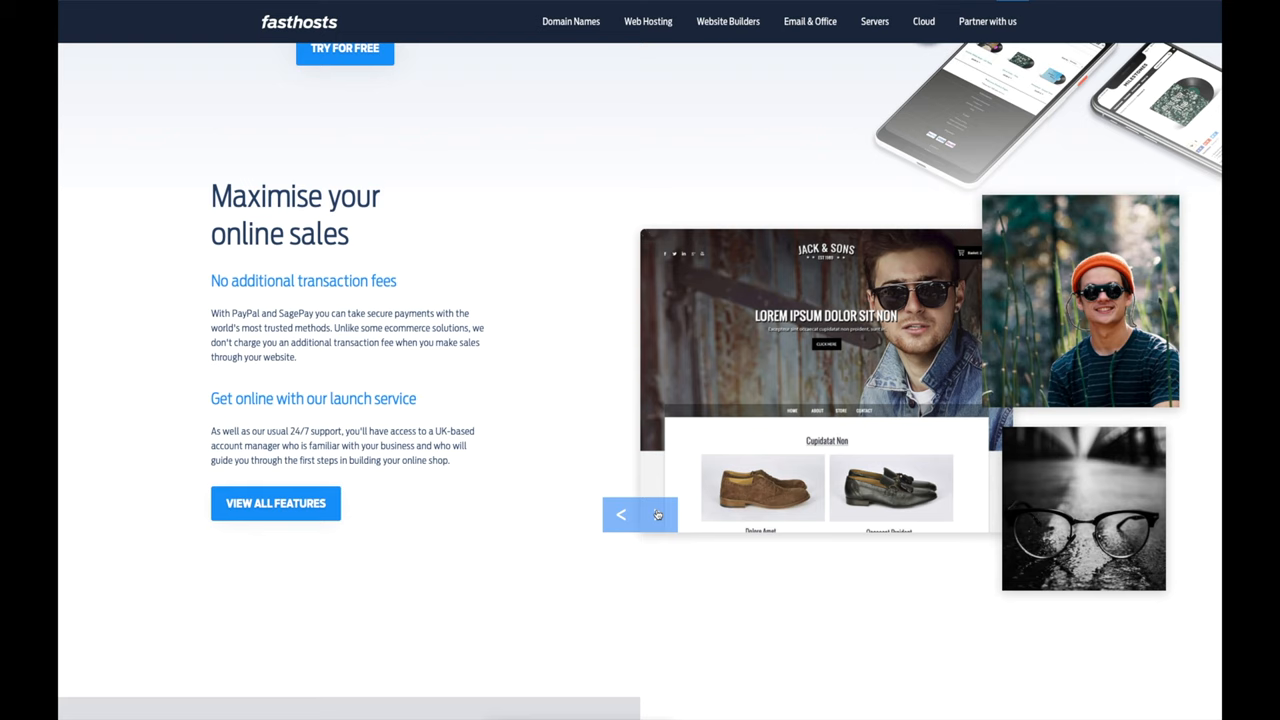
{"action": "left_click", "coordinate": [658, 514]}
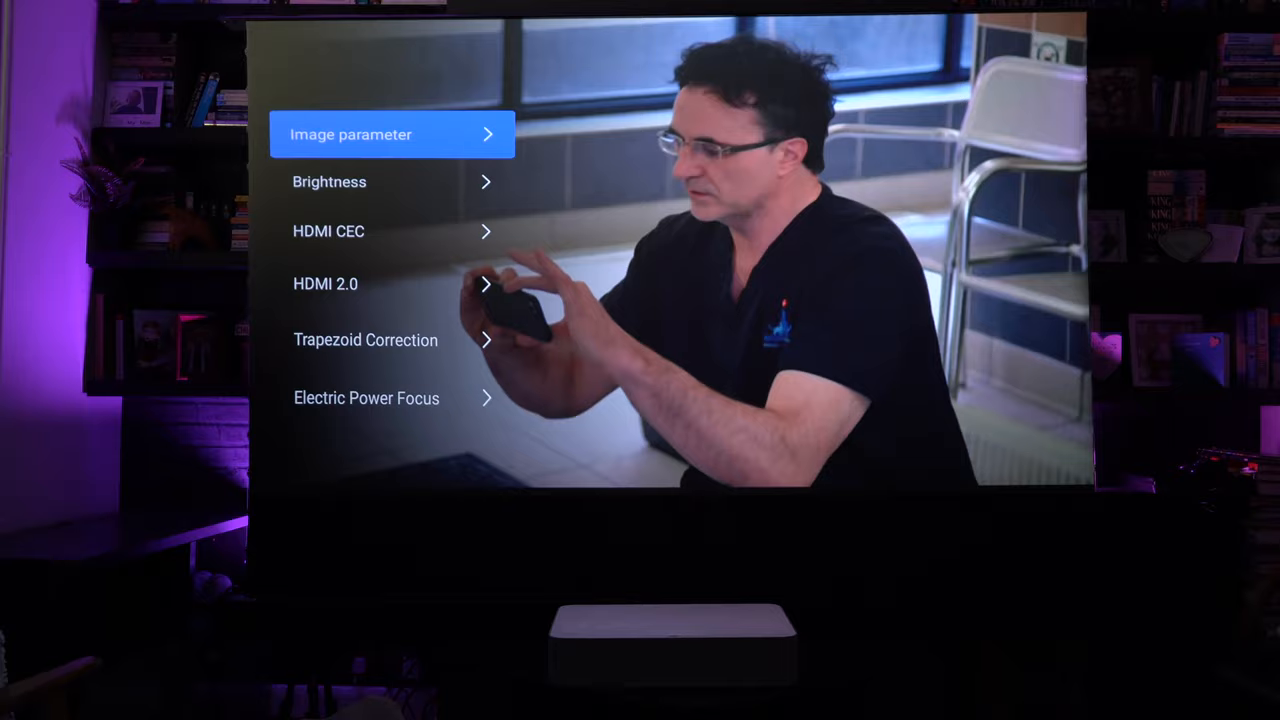
- Step through Image parameter, Brightness and HDMI 2.0, then show the player's 4K 60fps HDR video quality list
{"action": "key", "text": "Down"}
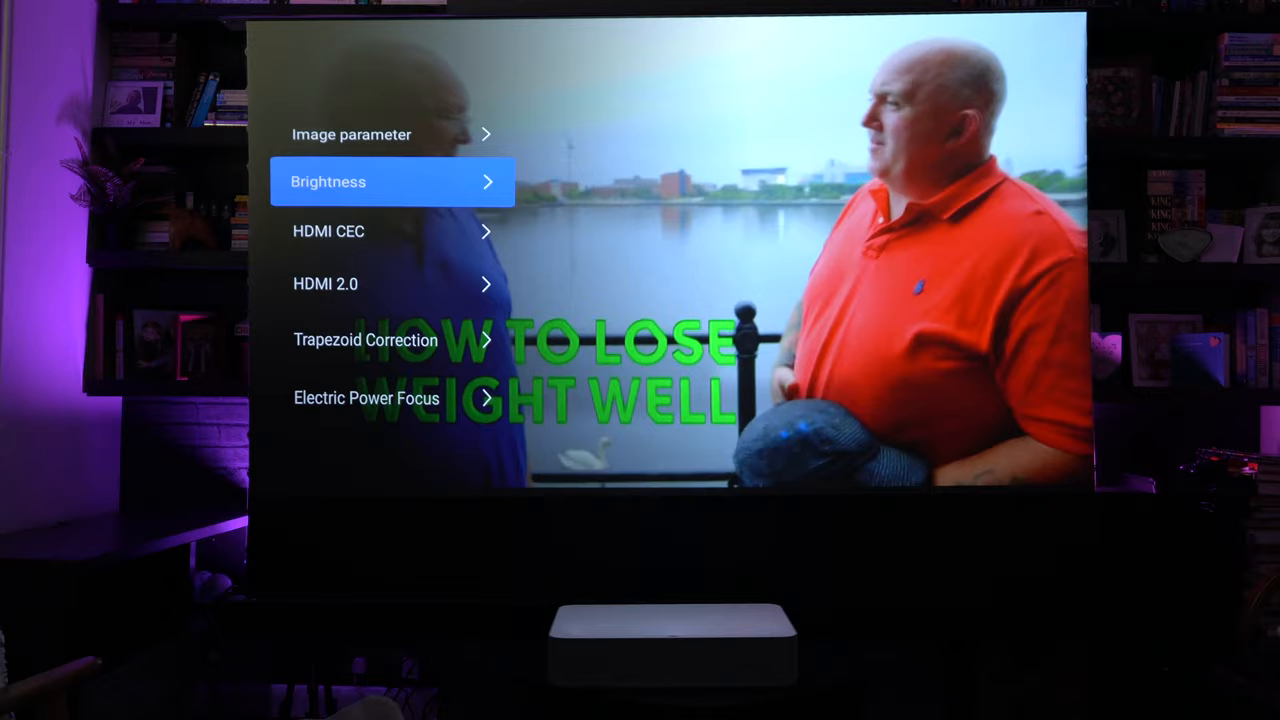
{"action": "left_click", "coordinate": [328, 232]}
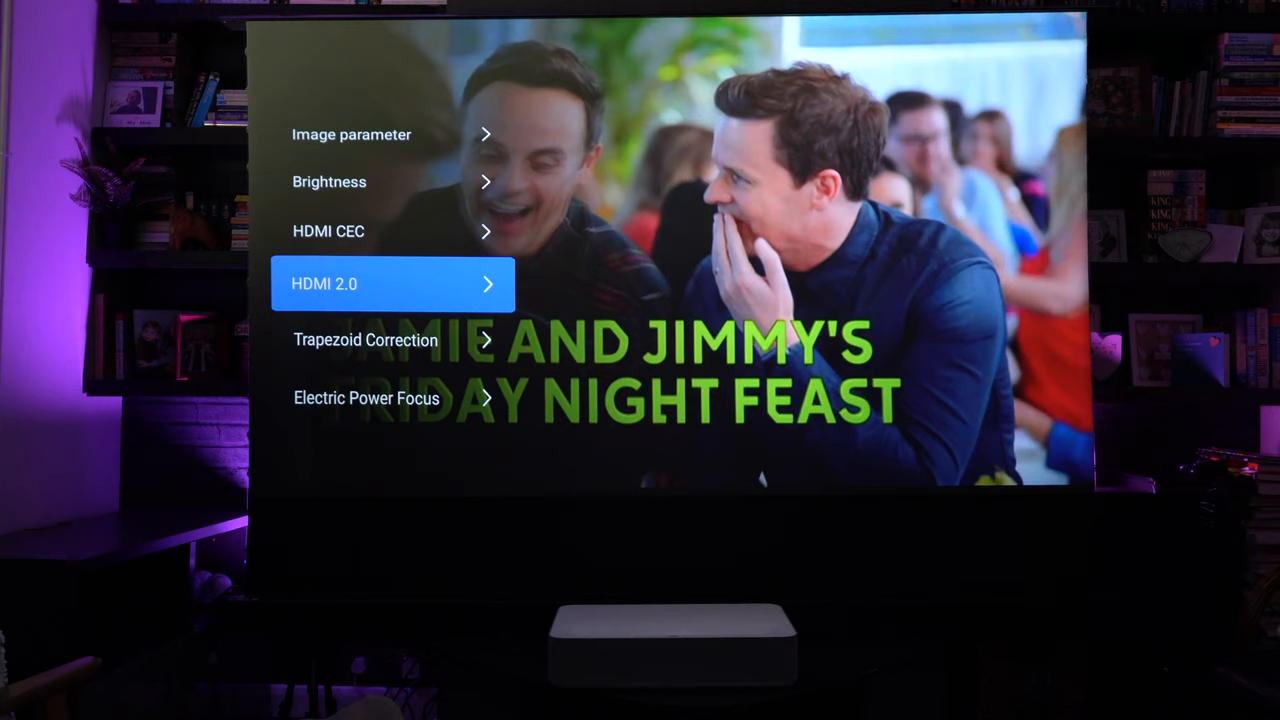
{"action": "key", "text": "down"}
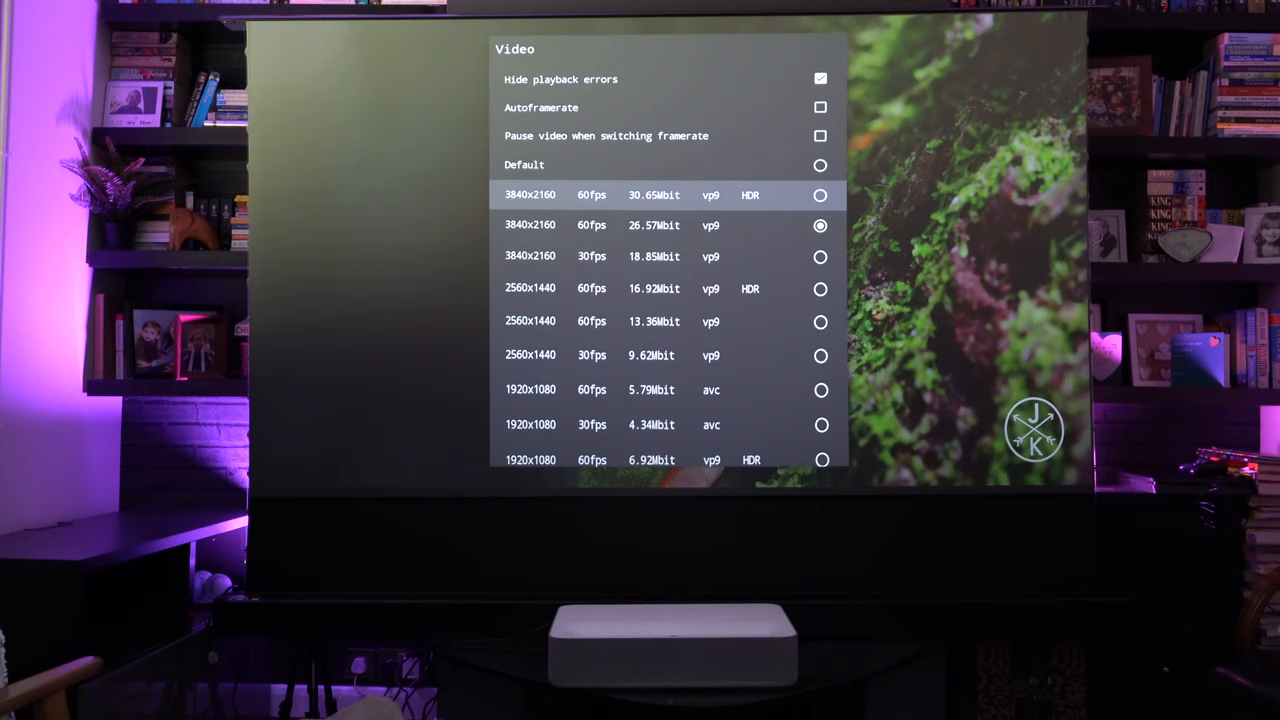
{"action": "left_click", "coordinate": [820, 196]}
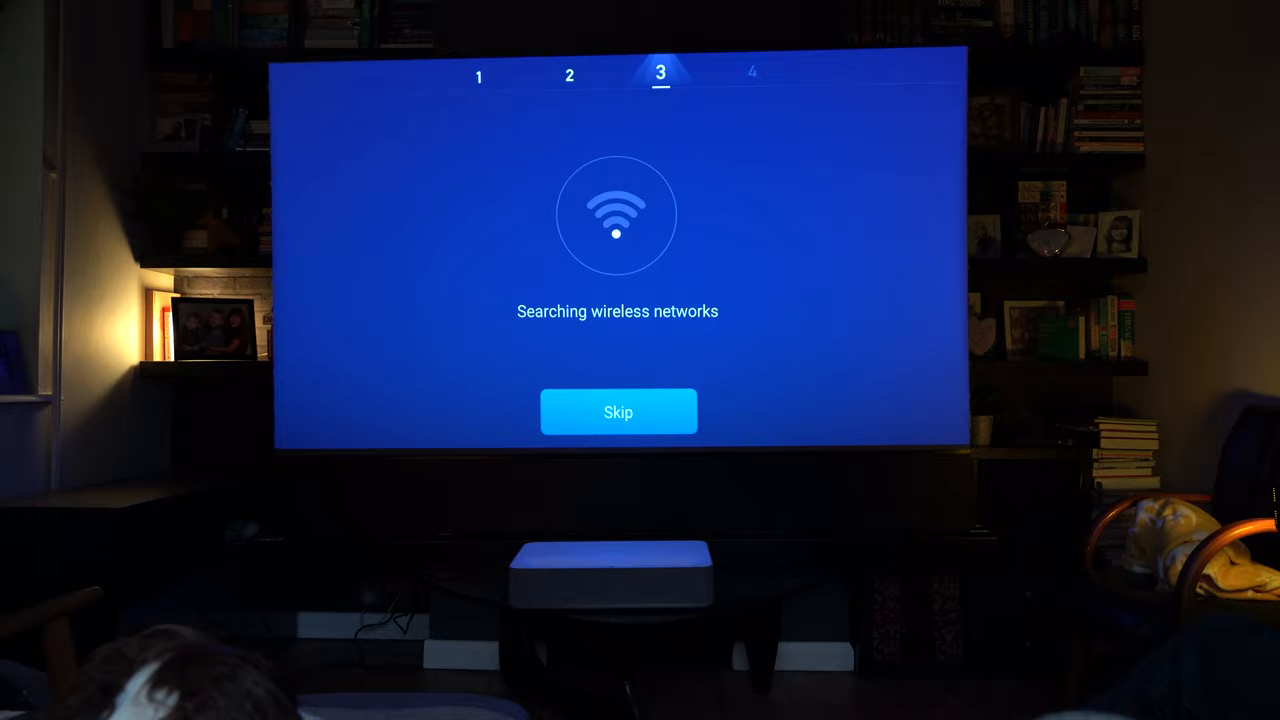
- Skip the wireless network search and look over the General settings
{"action": "left_click", "coordinate": [618, 412]}
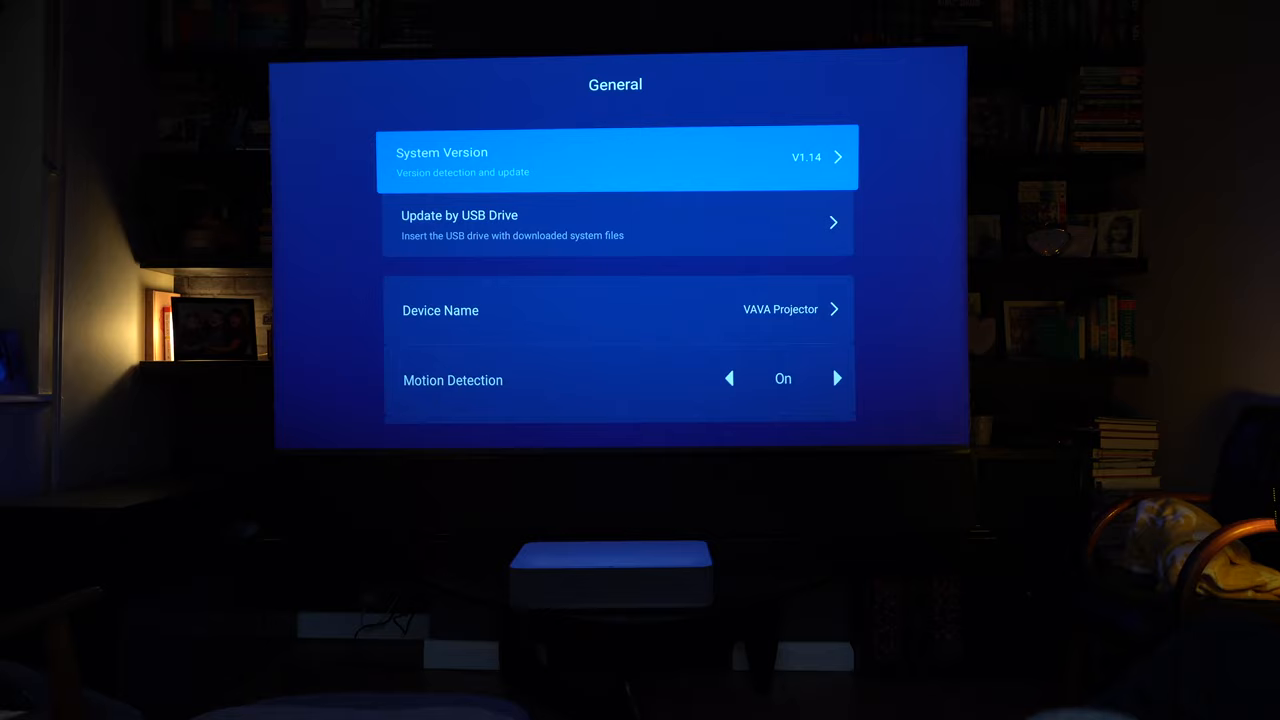
{"action": "scroll", "scroll_direction": "down", "scroll_amount": 3}
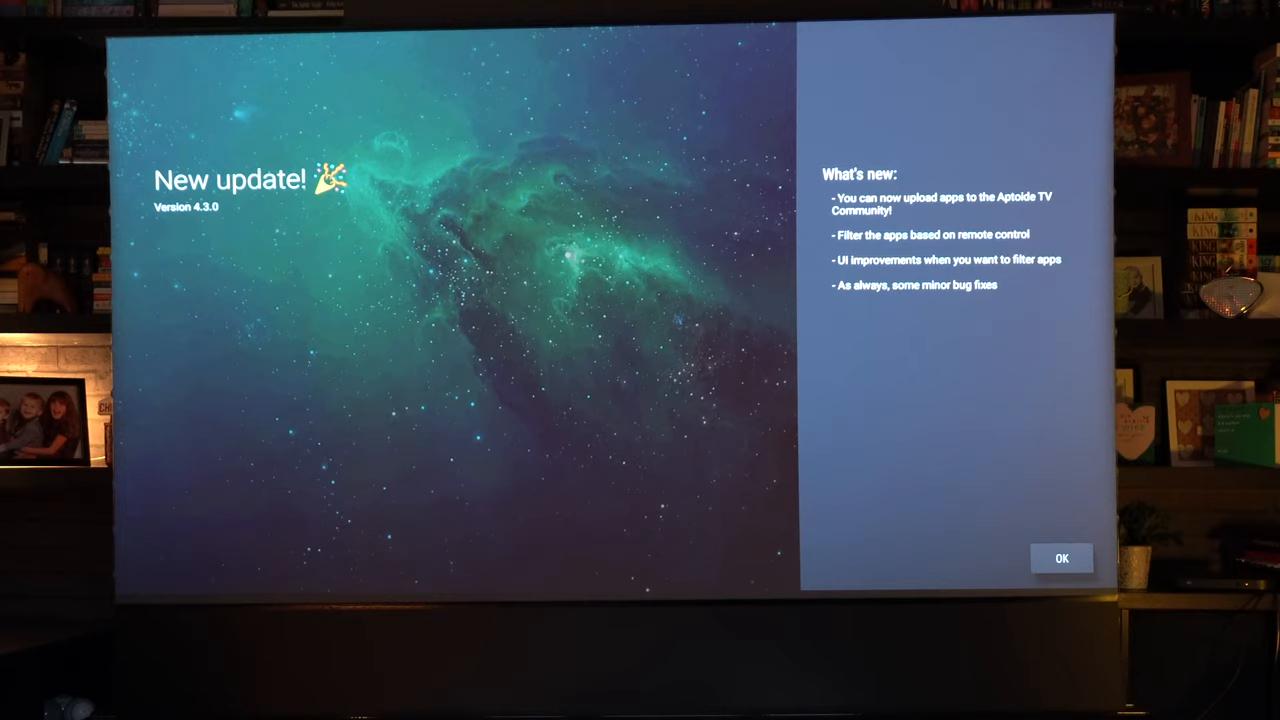
- Accept Aptoide TV's New update notice and allow access to photos, media and files
{"action": "left_click", "coordinate": [1062, 558]}
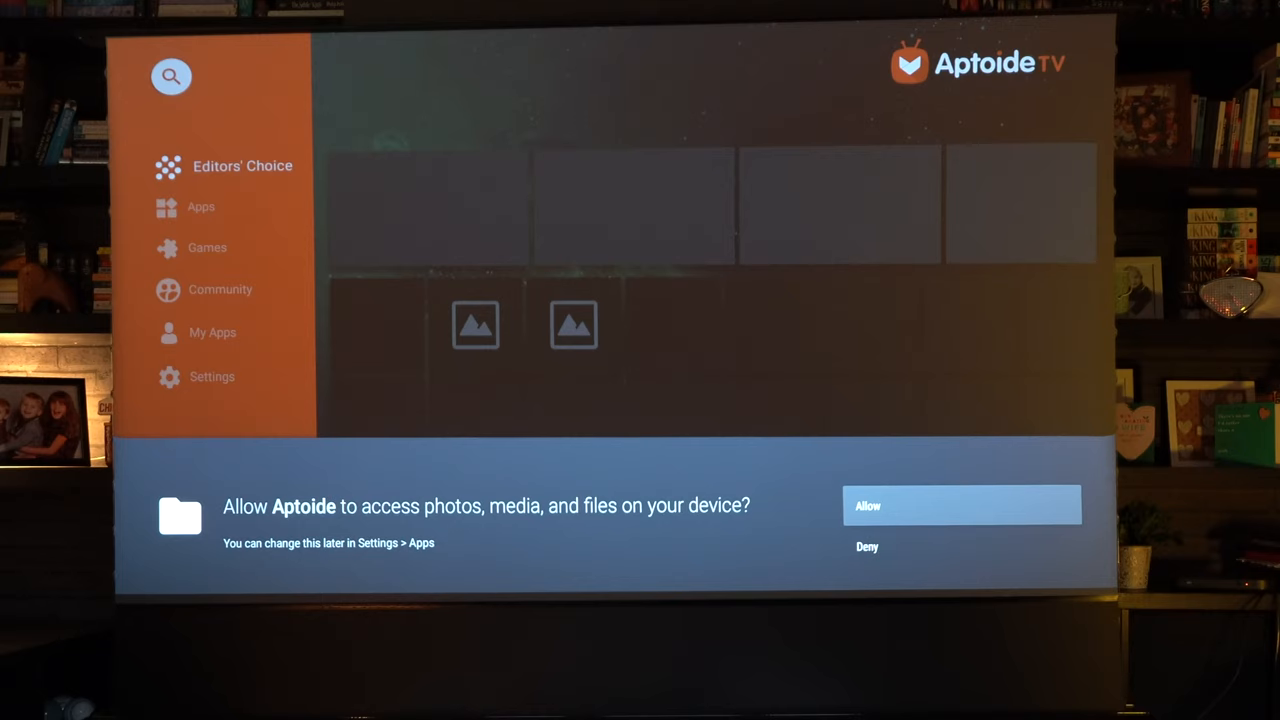
{"action": "left_click", "coordinate": [960, 504]}
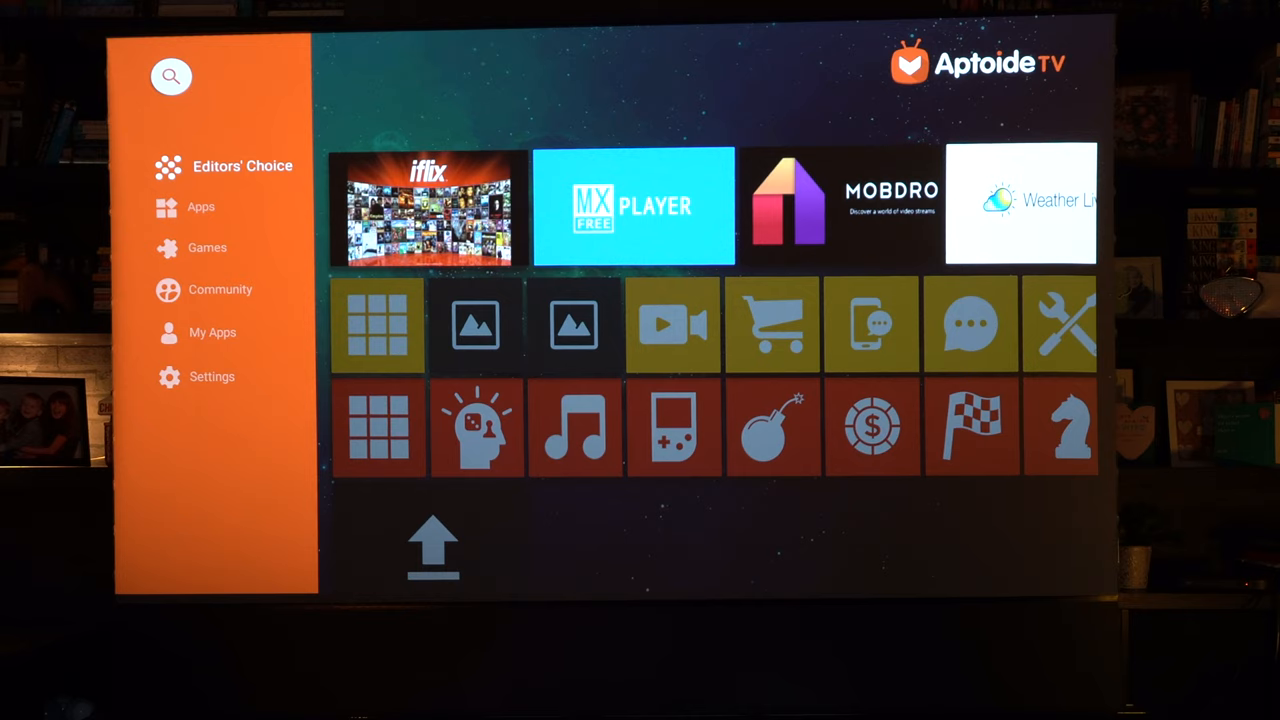